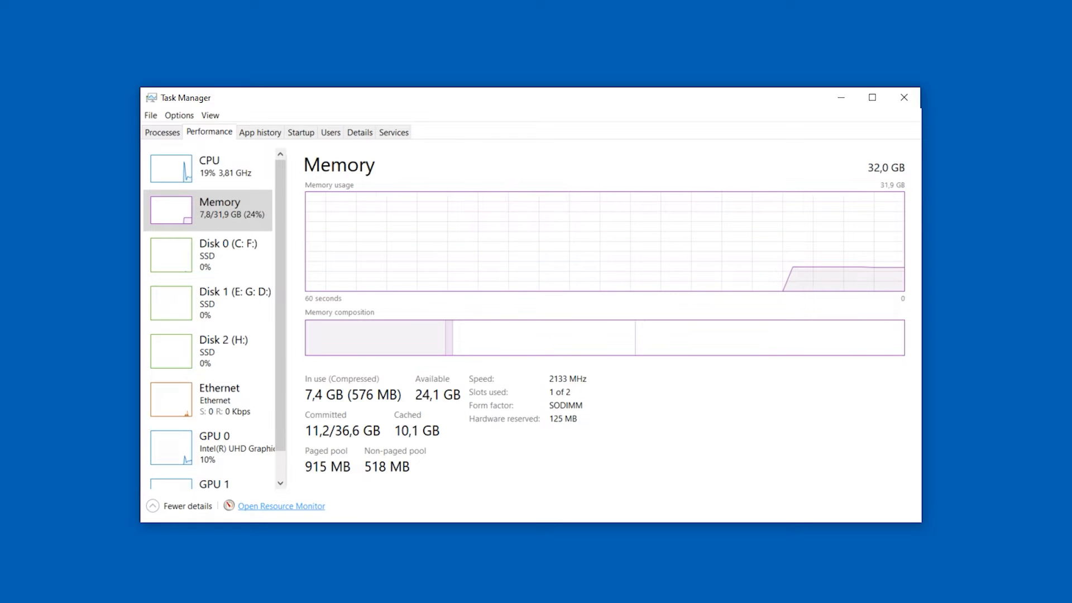
Close the Task Manager window showing 7.4 GB of 32 GB memory in use
click(280, 506)
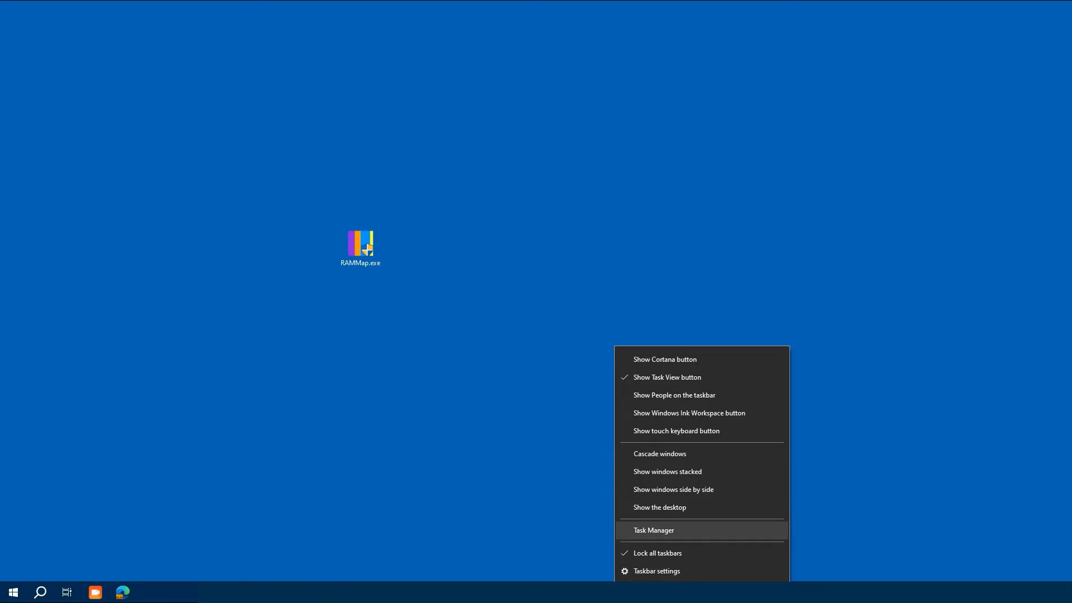
Reopen Task Manager's memory page and open Resource Monitor's physical memory breakdown
click(652, 530)
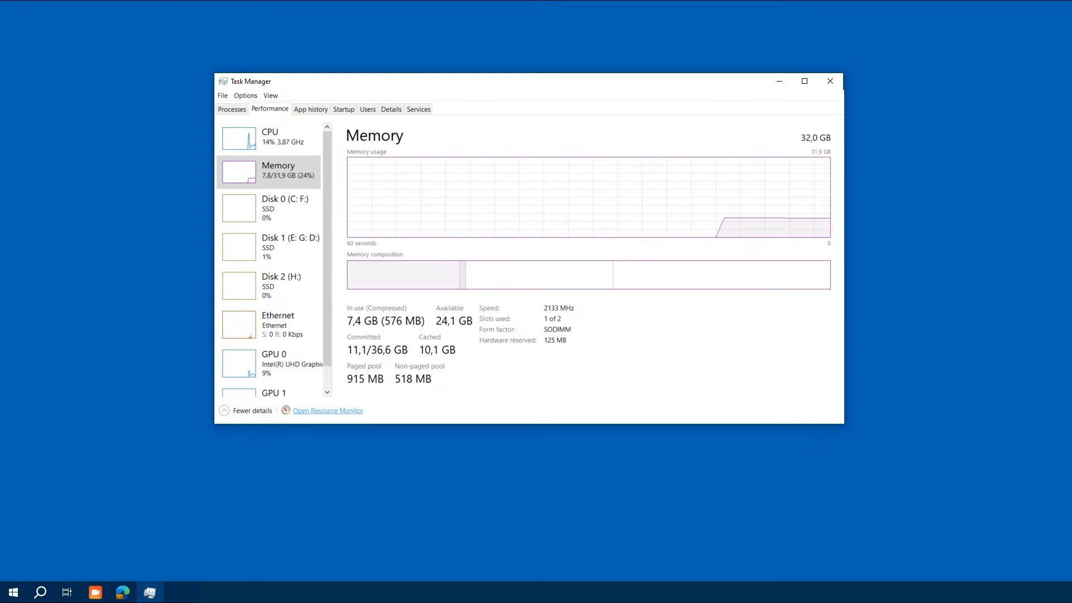
click(328, 411)
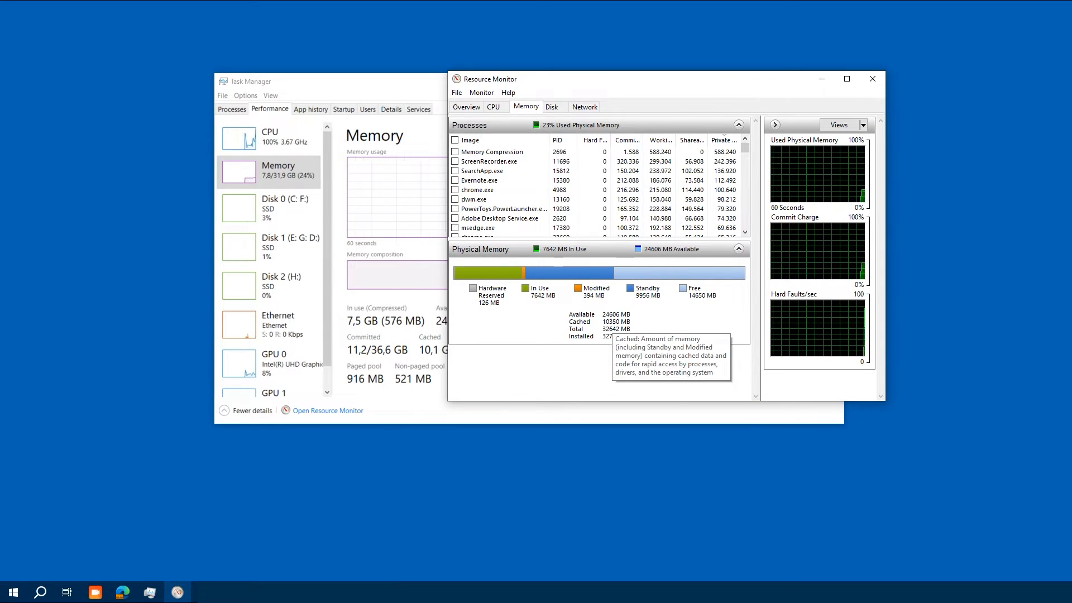
Search for Rammap in Edge and download RAMMap.zip from the Sysinternals page
click(122, 592)
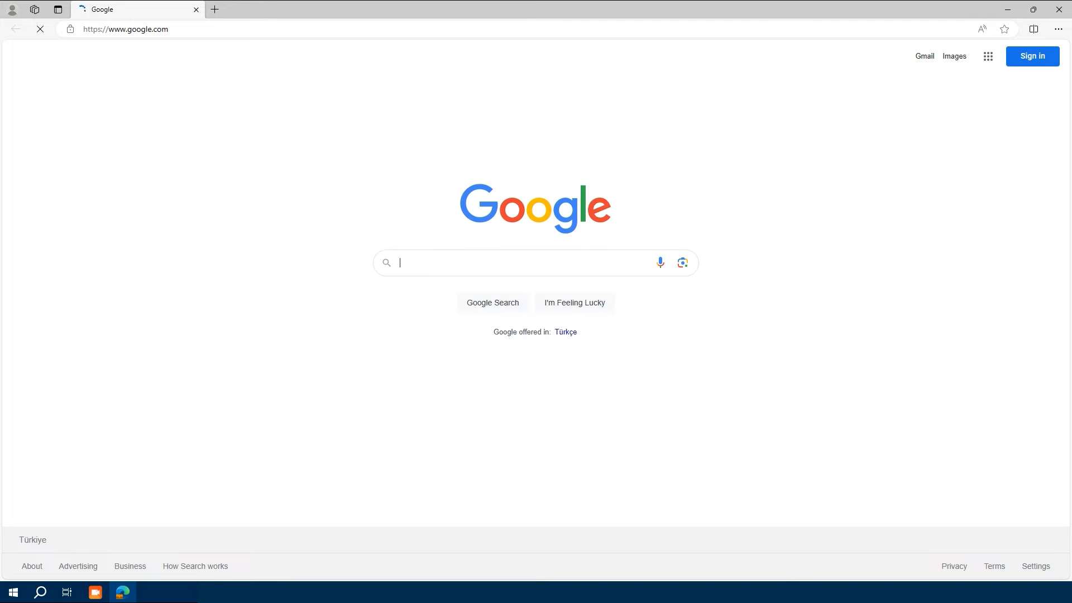
text(Rammap)
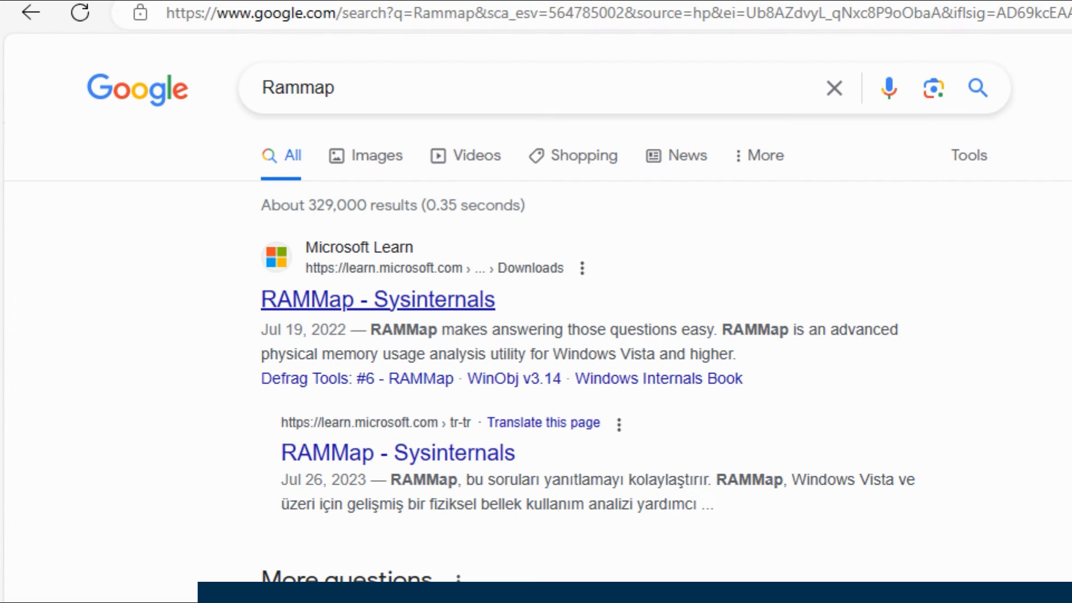
click(377, 299)
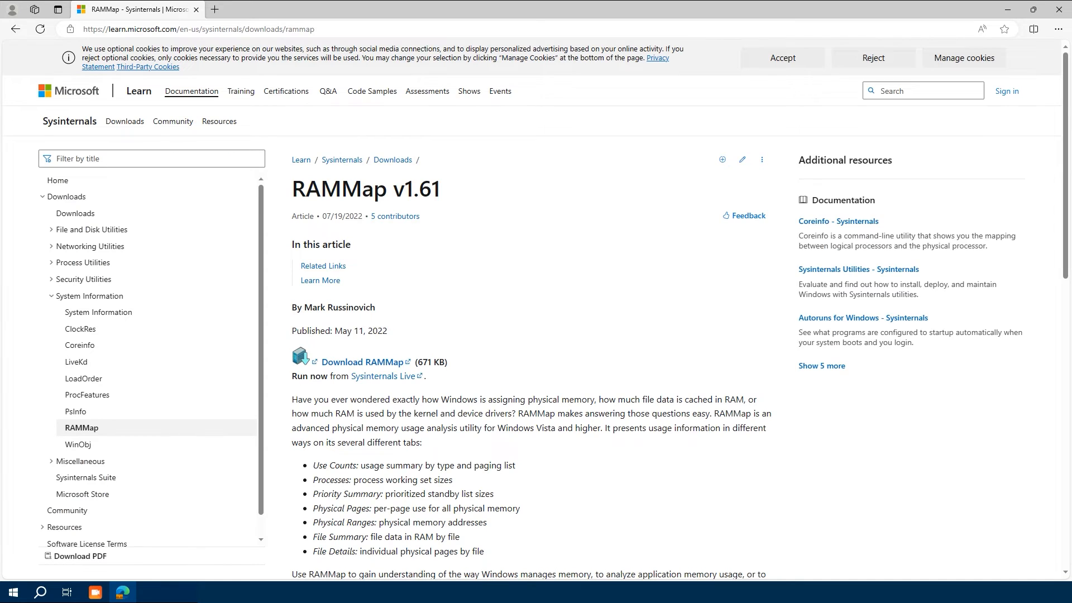
scroll(down, 3)
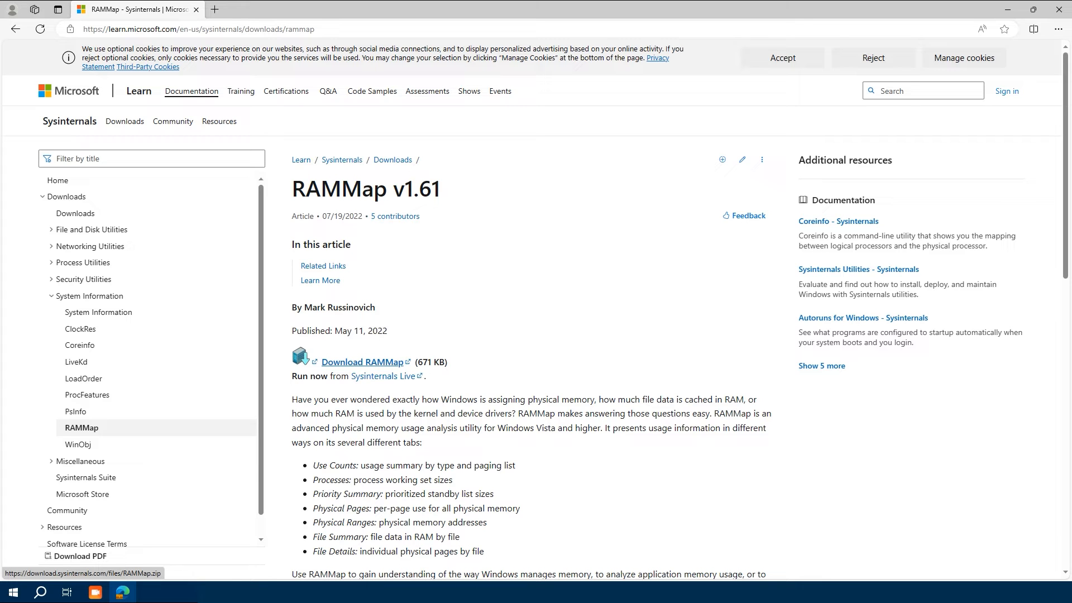
click(363, 362)
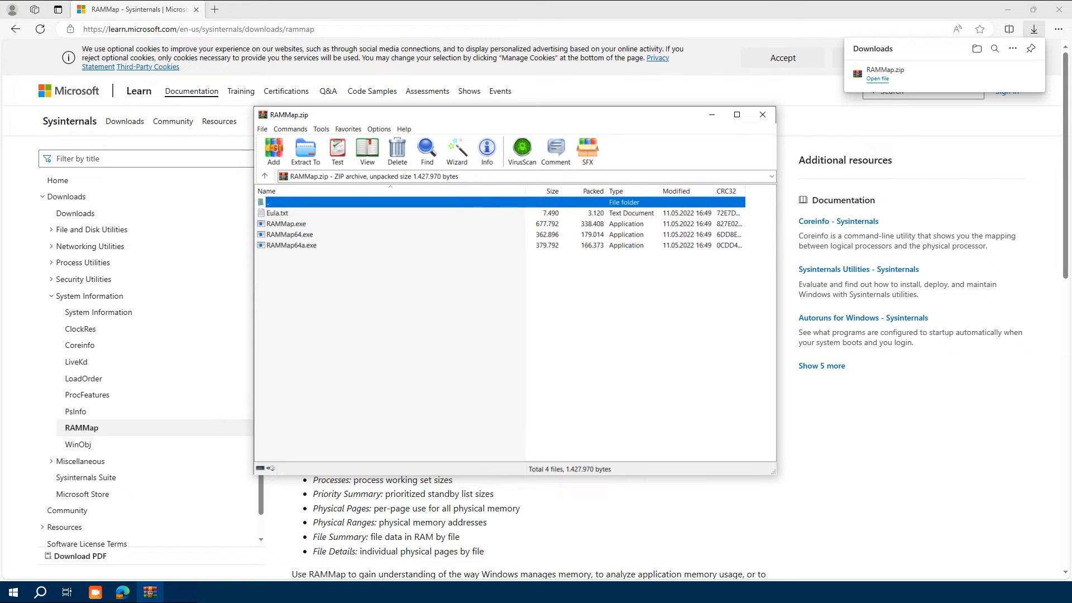
Extract RAMMap64.exe from the archive to the desktop and launch it
click(295, 235)
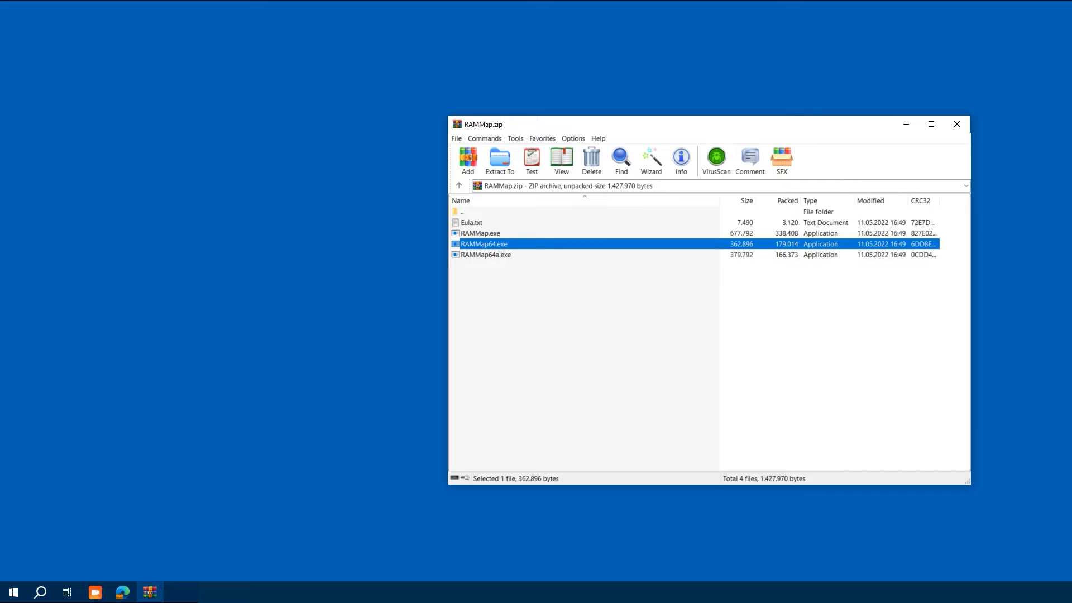
click(481, 234)
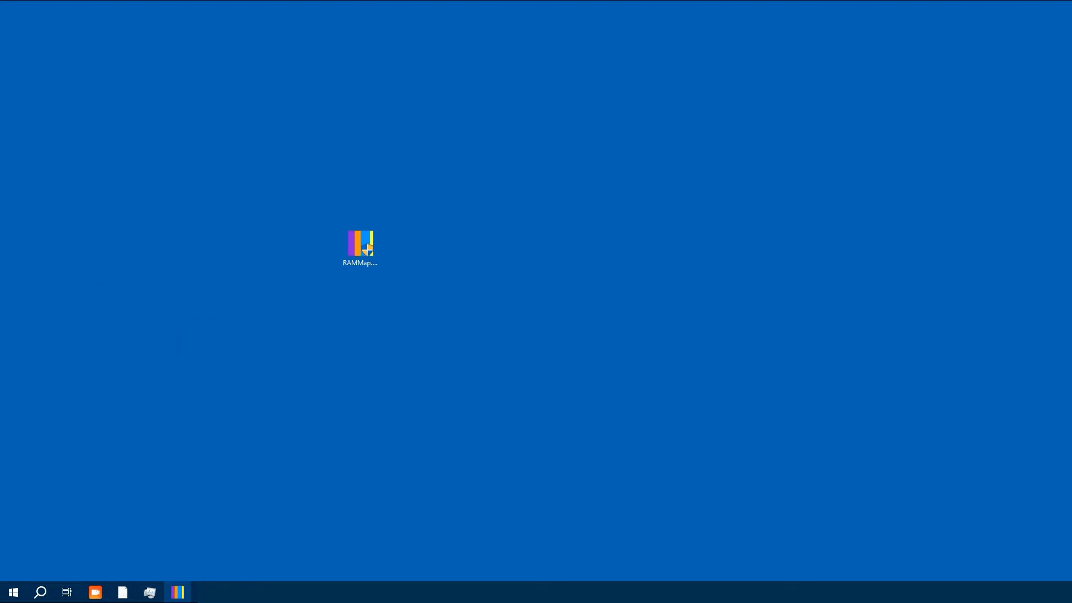
double_click(359, 245)
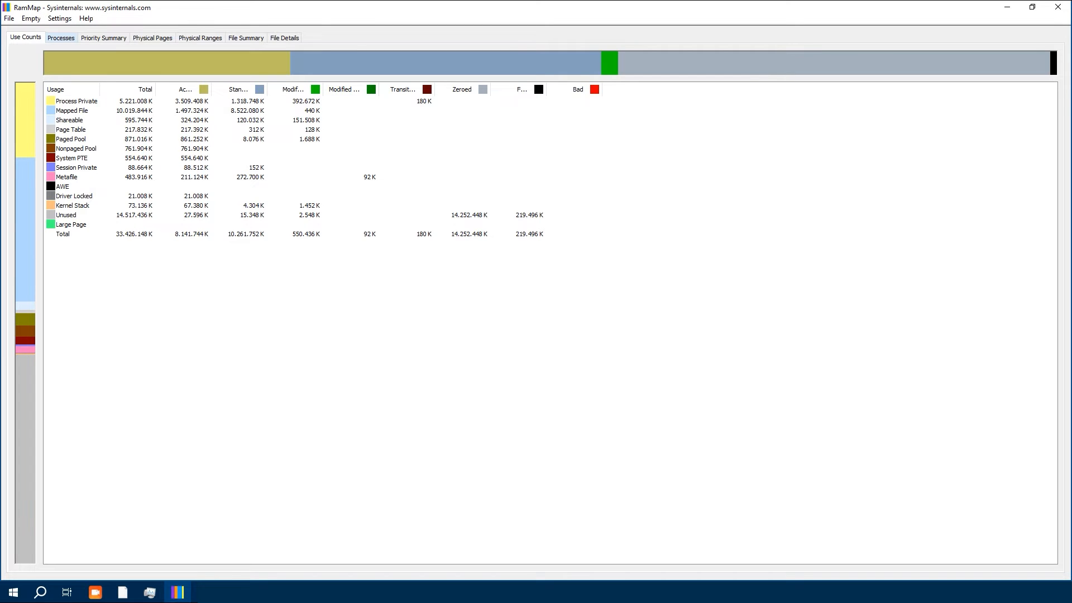
click(60, 38)
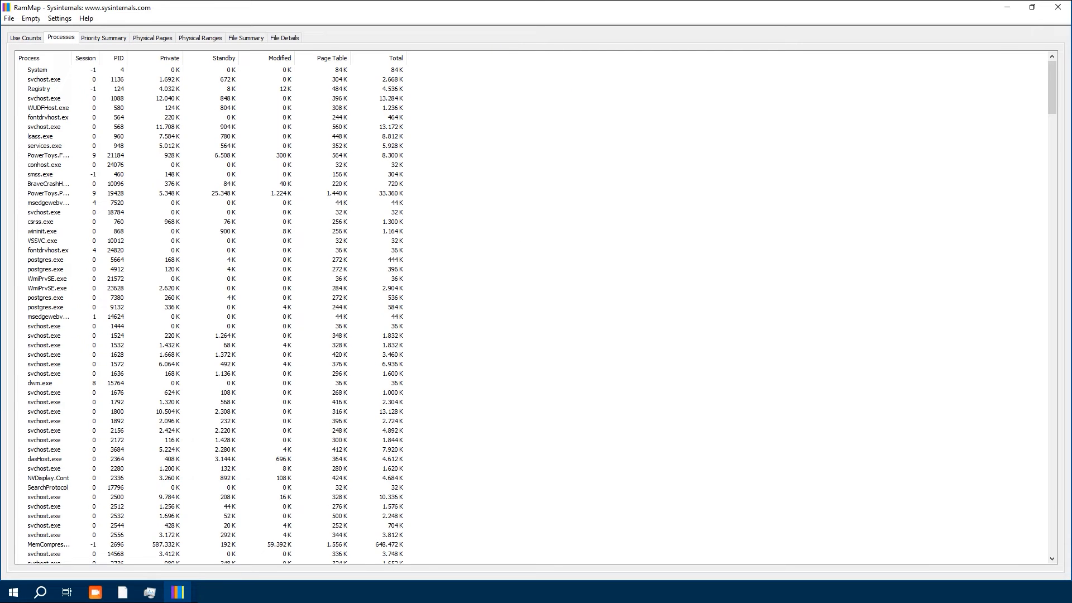
scroll(down, 3)
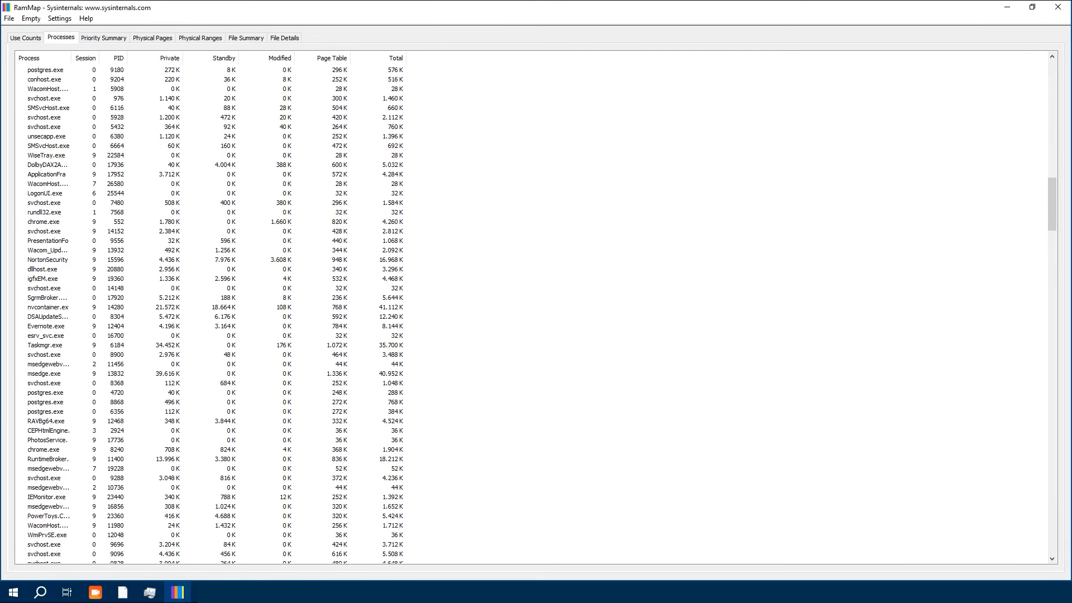
click(102, 37)
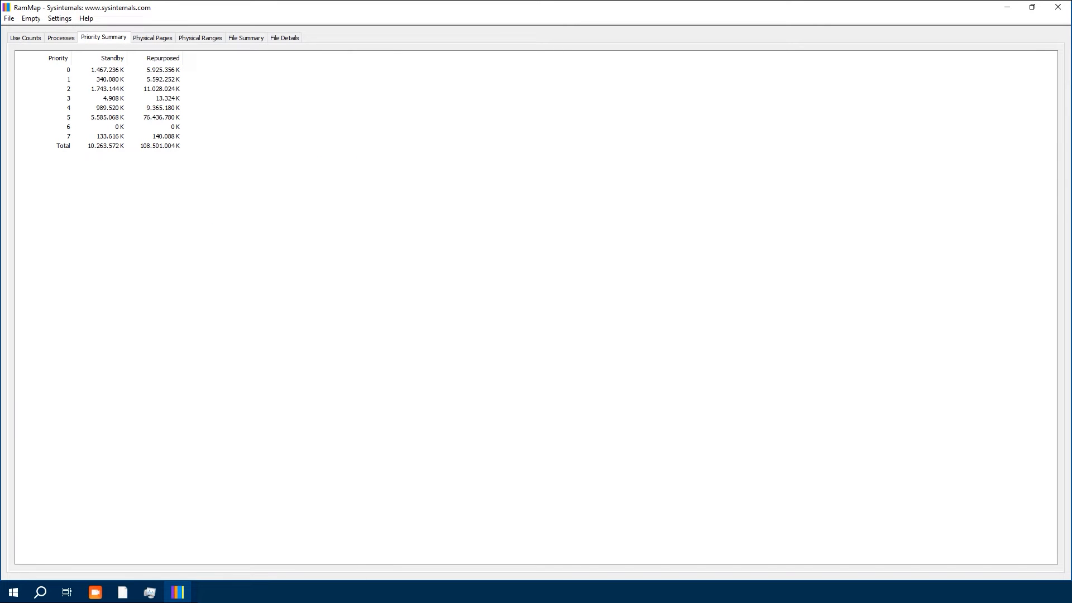
click(152, 37)
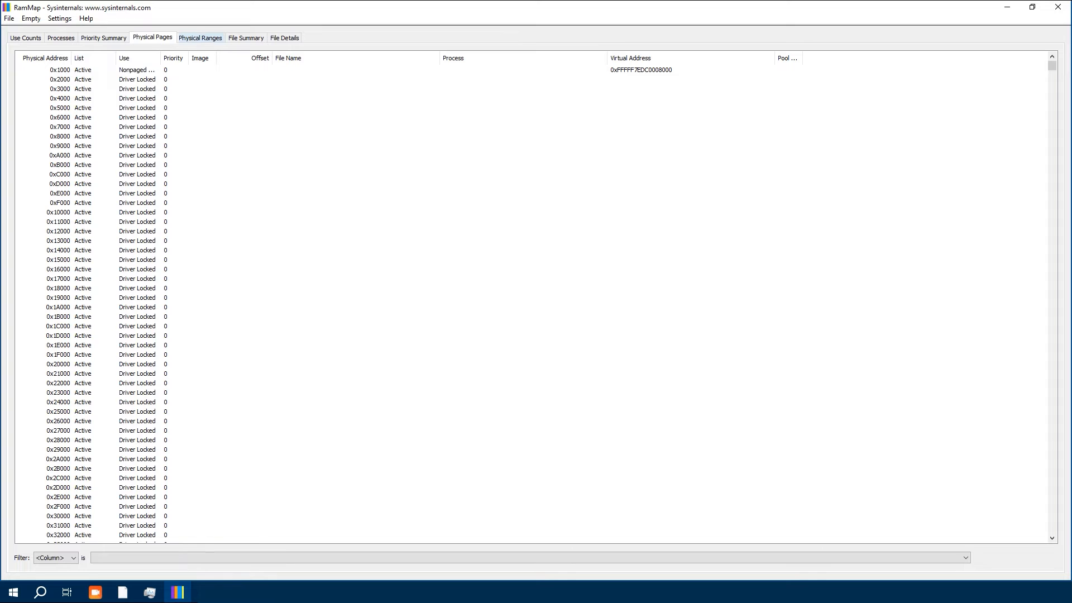
click(244, 37)
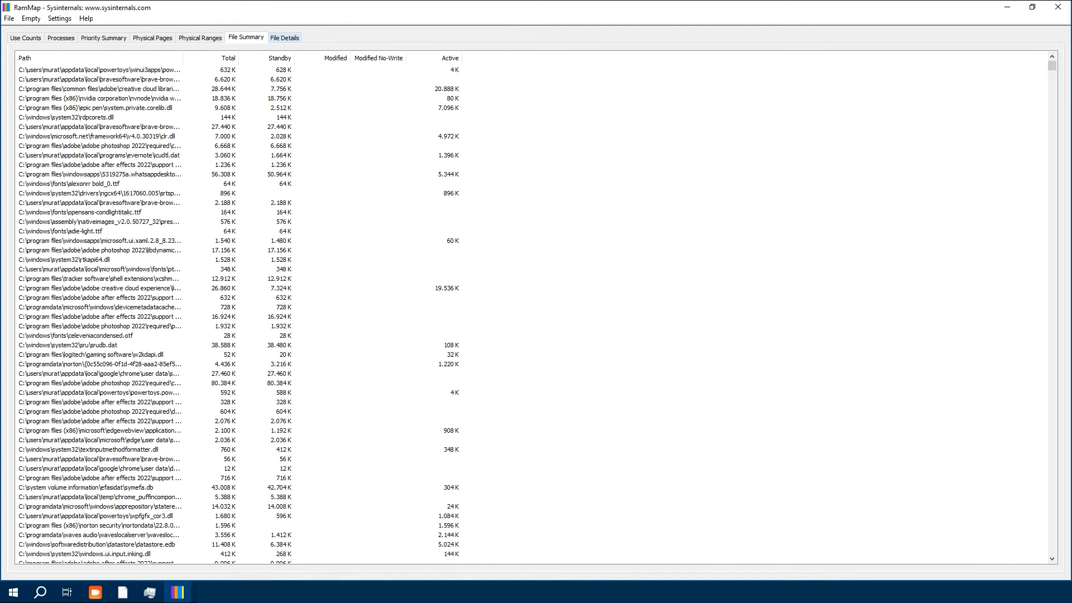
click(25, 37)
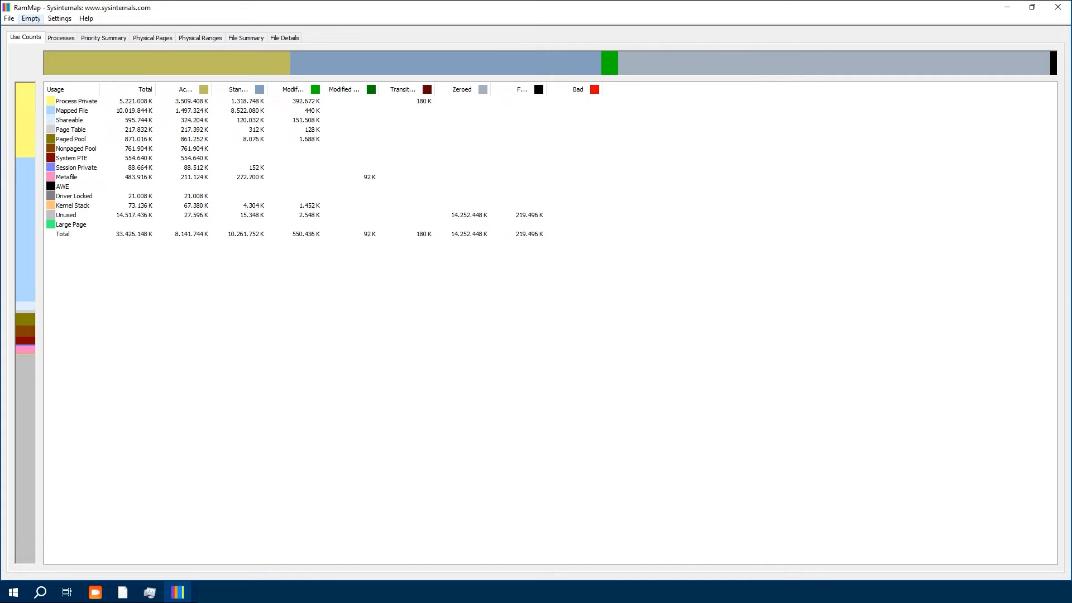
Browse RAMMap's Options and Empty menus to review the memory-clearing commands
click(59, 18)
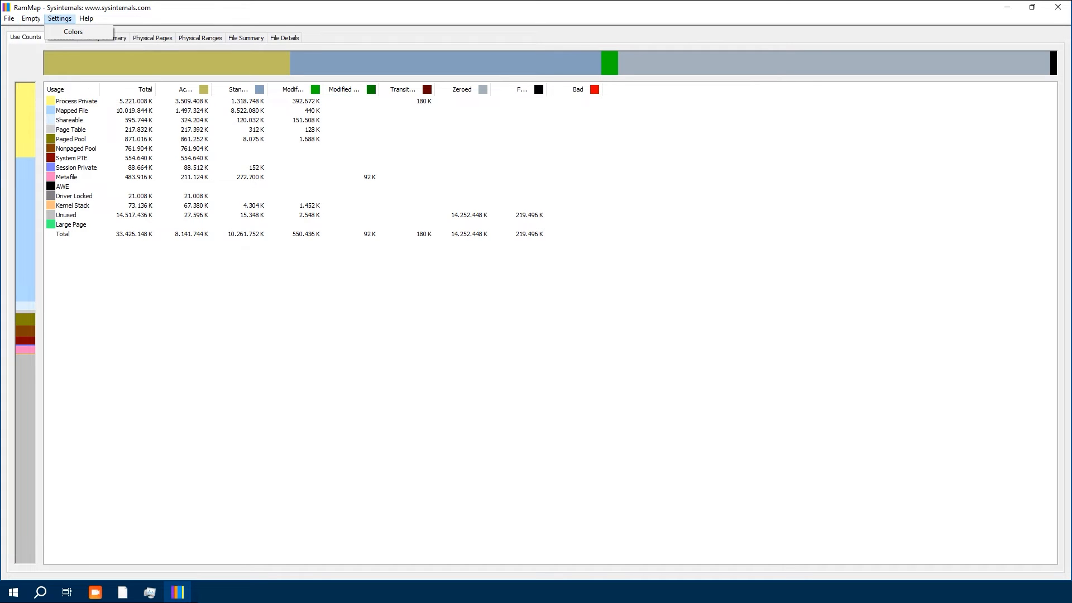
click(30, 19)
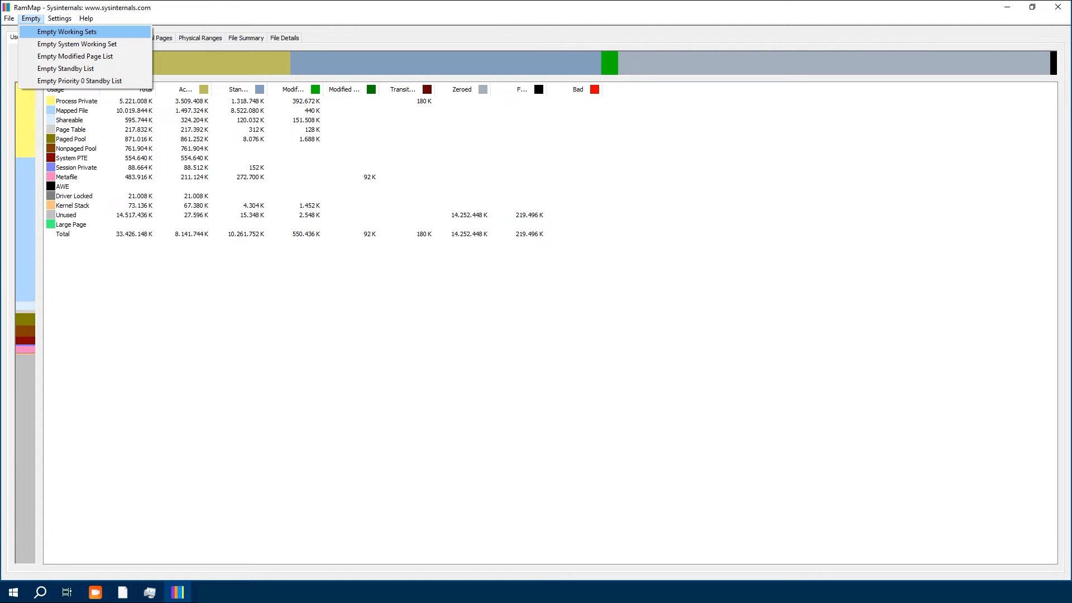
mouse_move(78, 43)
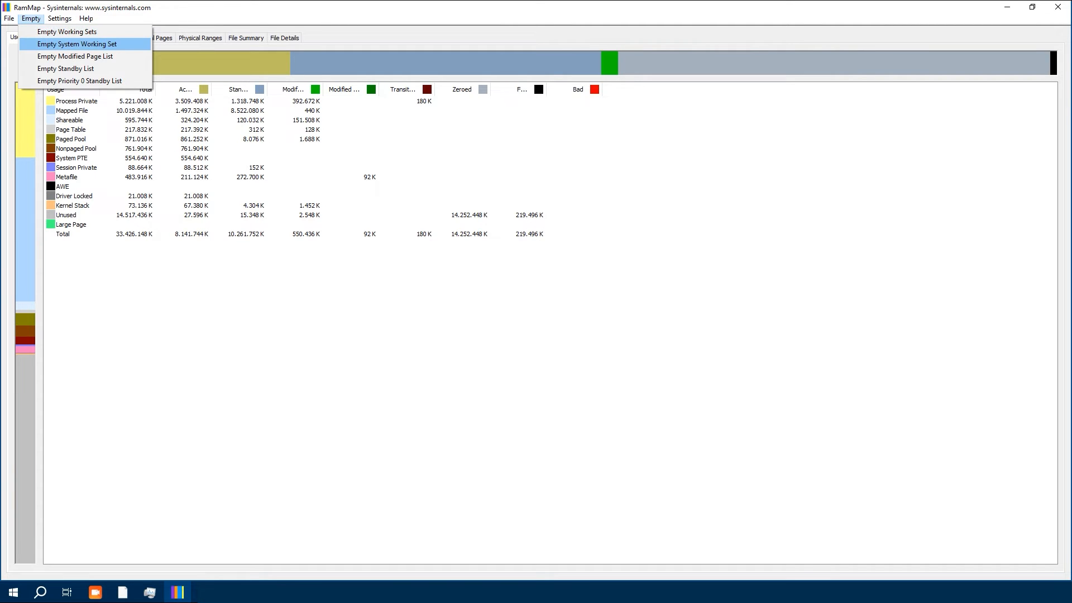
mouse_move(67, 31)
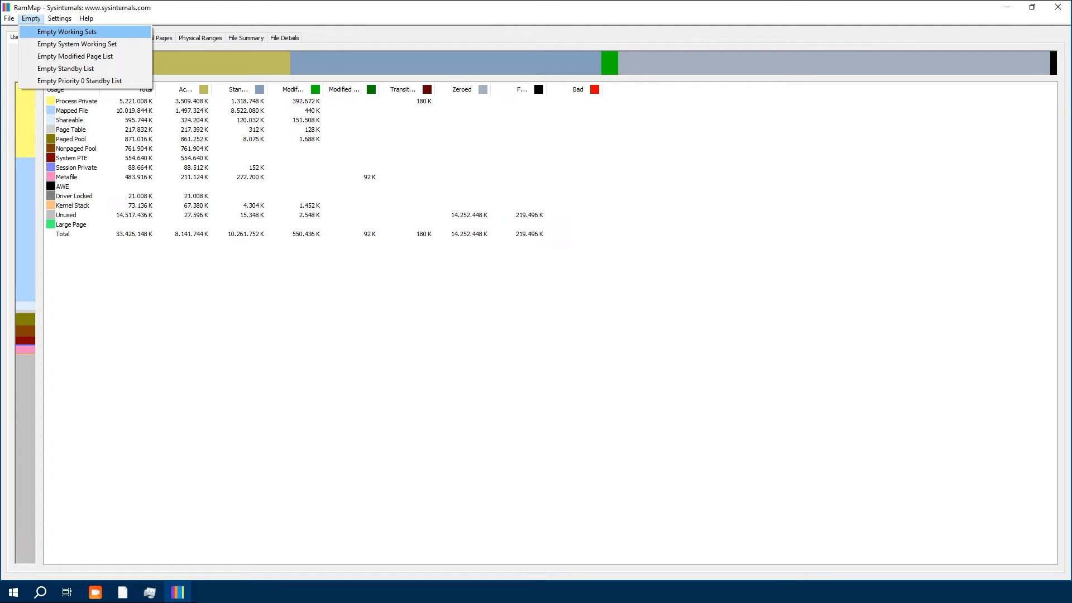
mouse_move(77, 43)
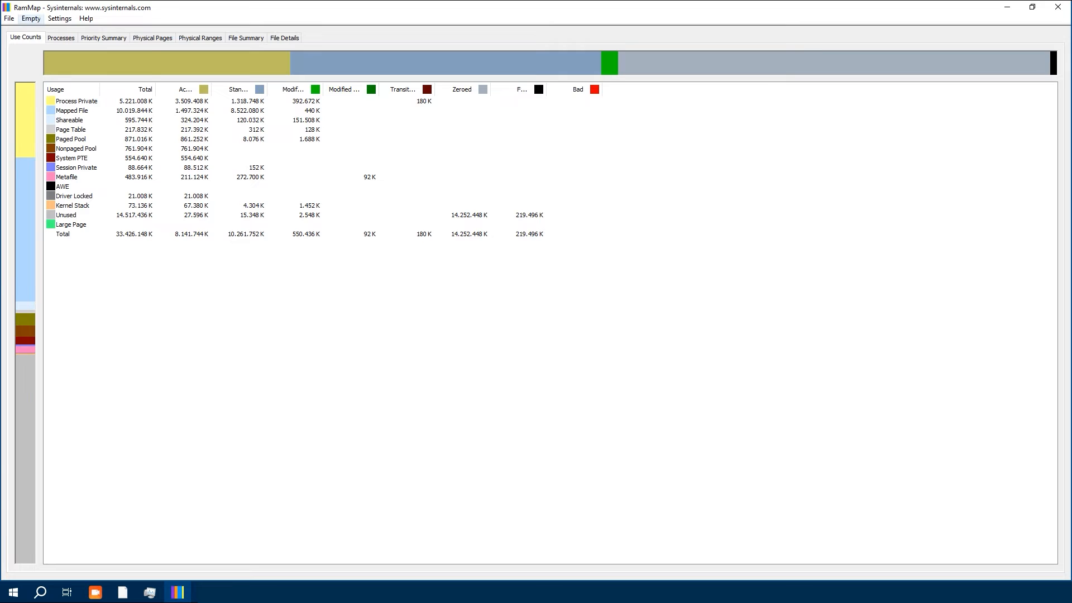
click(30, 18)
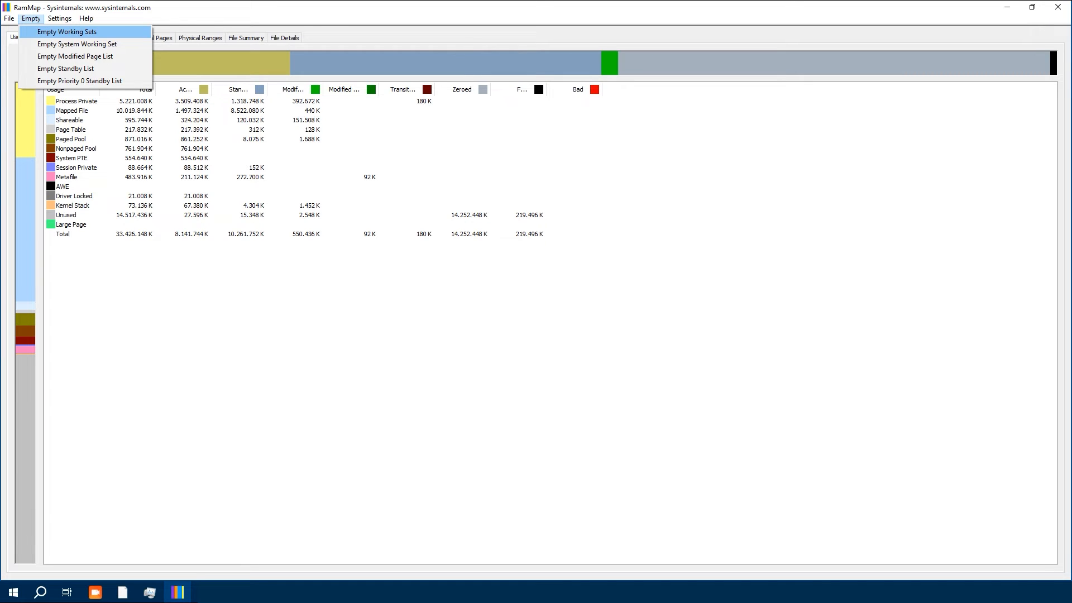
mouse_move(79, 44)
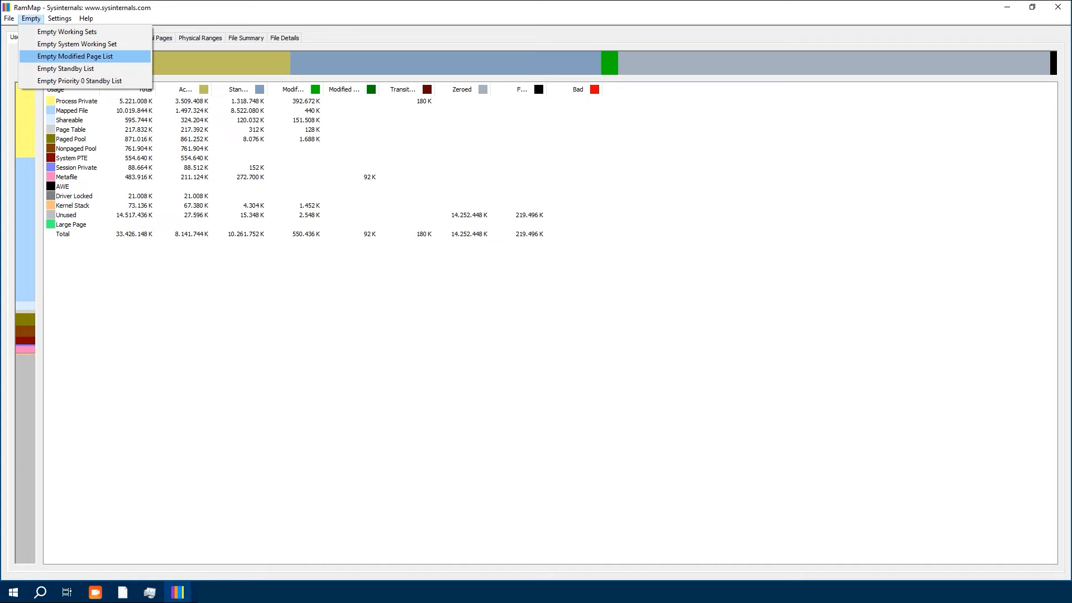
mouse_move(66, 68)
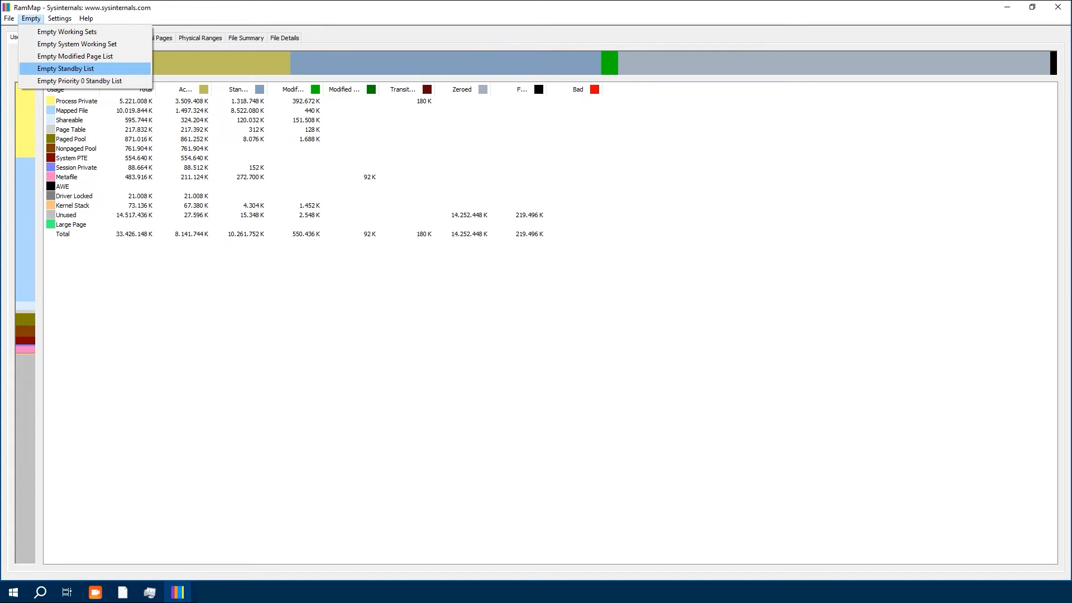
mouse_move(79, 80)
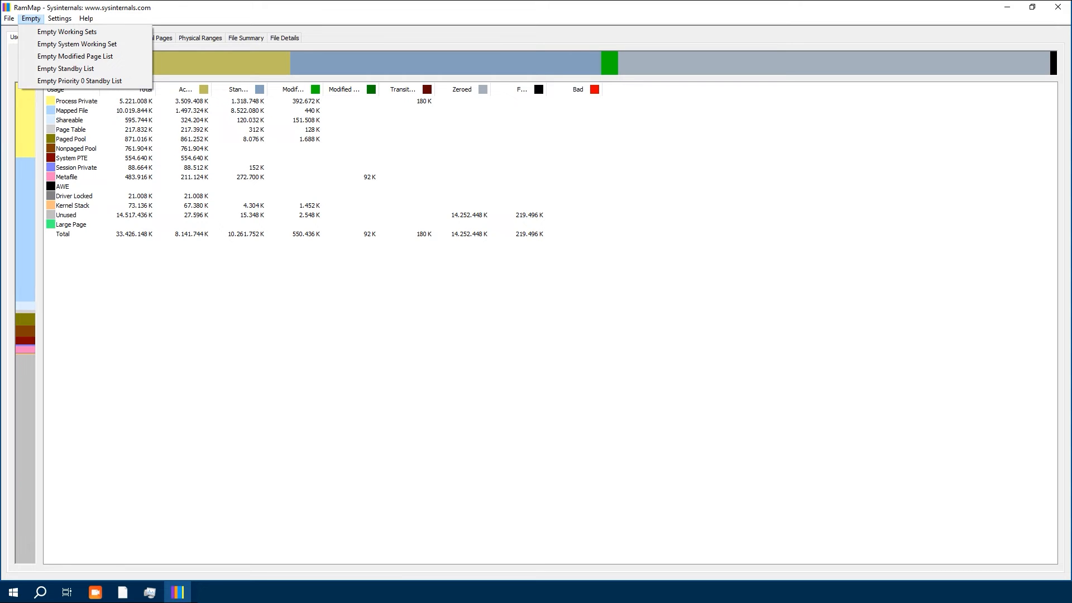
mouse_move(75, 56)
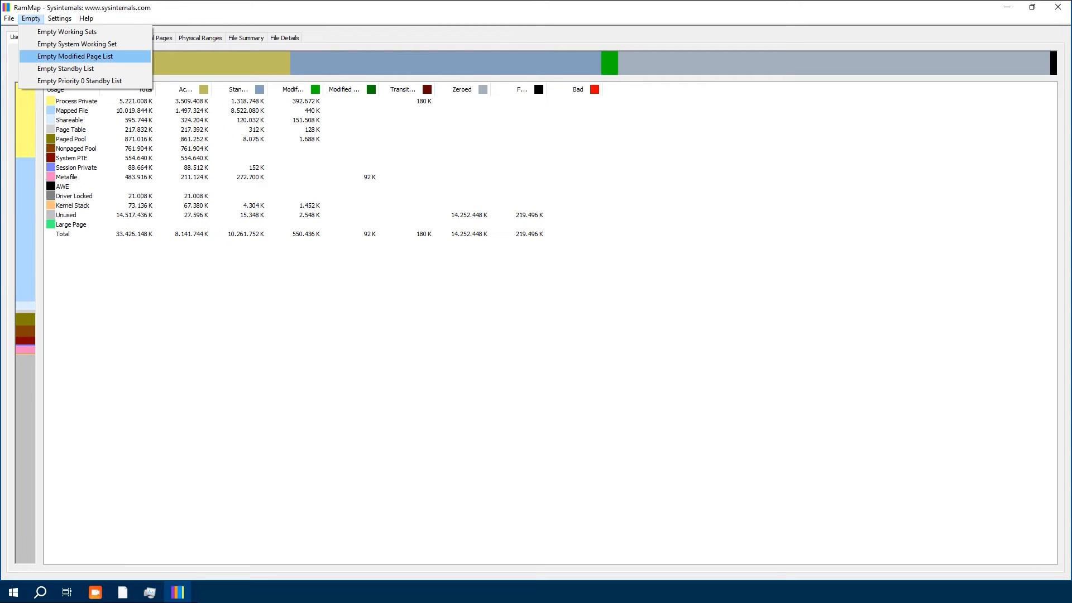
mouse_move(66, 68)
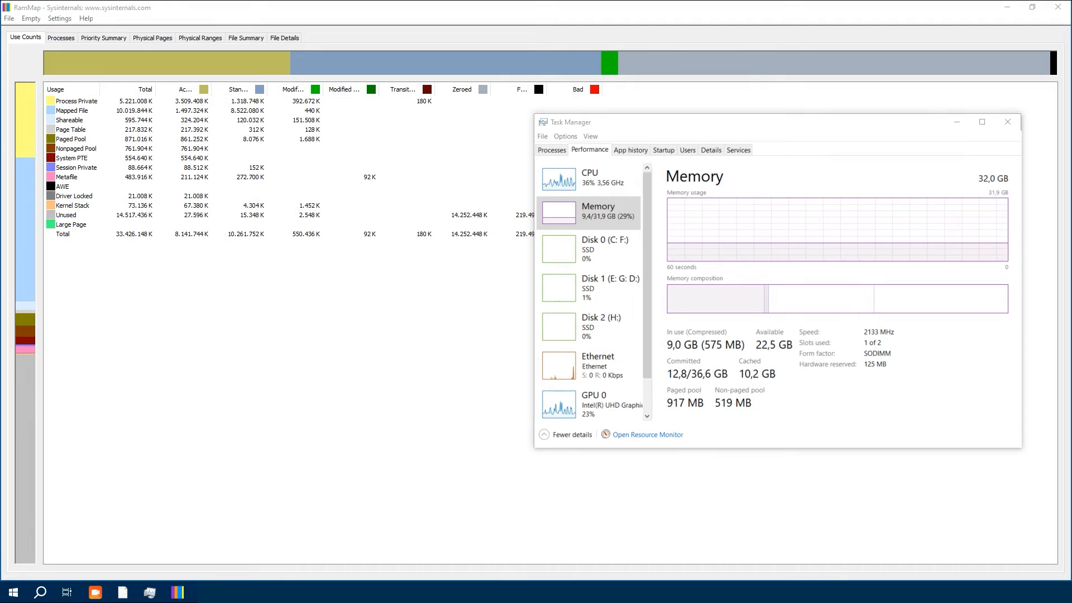
Empty RAMMap's standby list, dropping cached memory to 471 MB, and view per-process usage
click(30, 18)
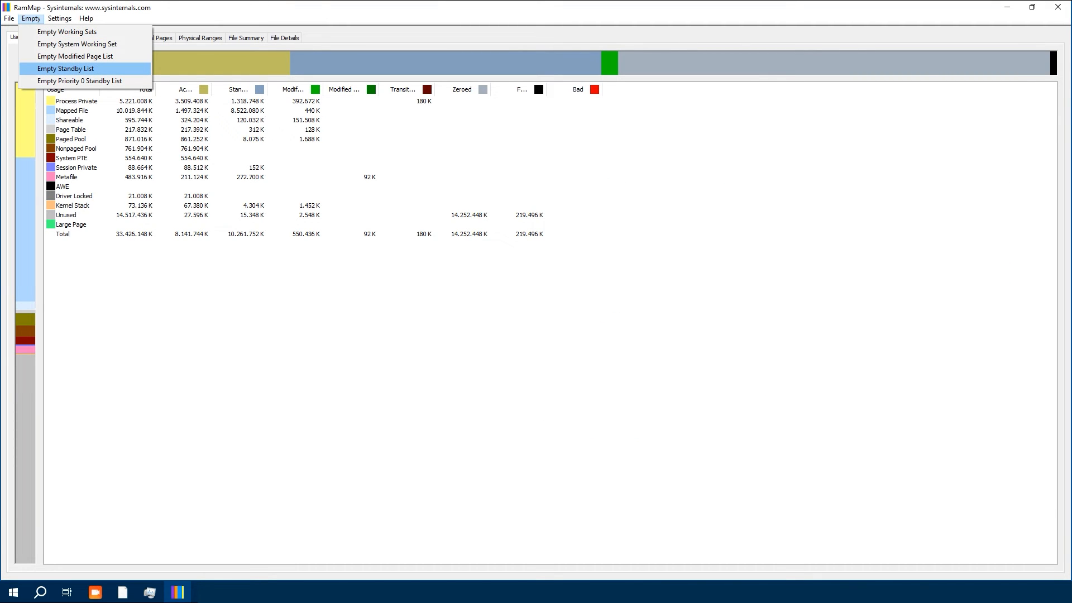
click(65, 68)
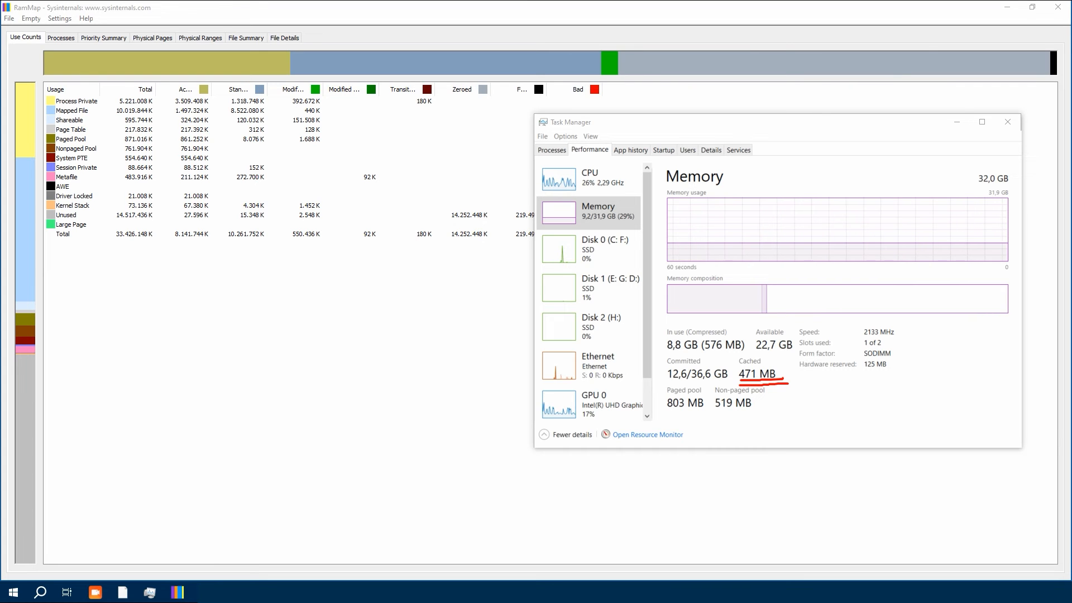
click(61, 38)
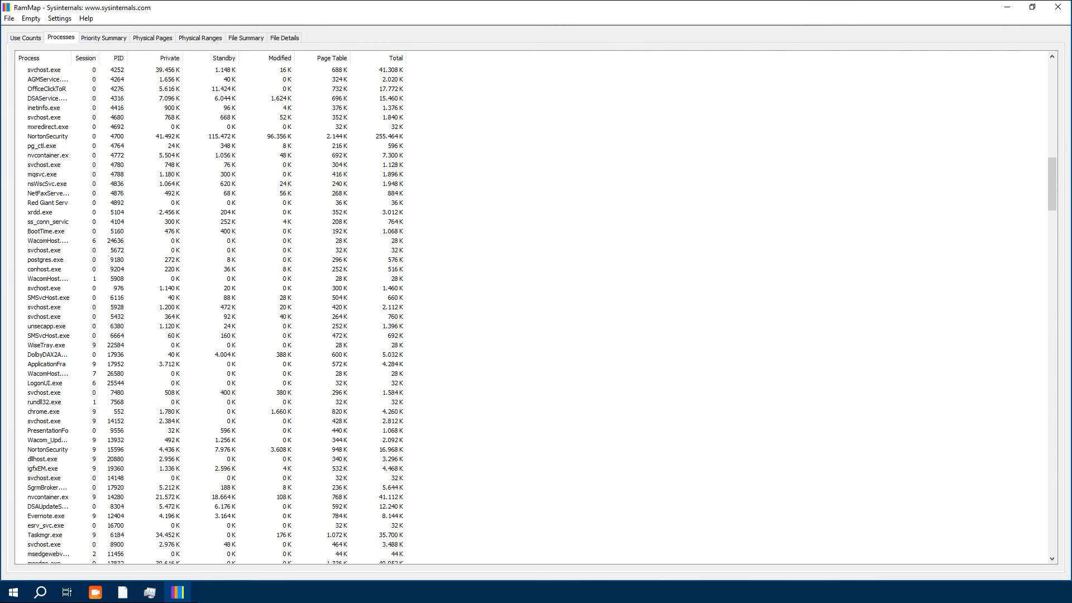
Browse RAMMap's Priority Summary, Physical Pages, File Summary, Use Counts and Processes views
click(103, 38)
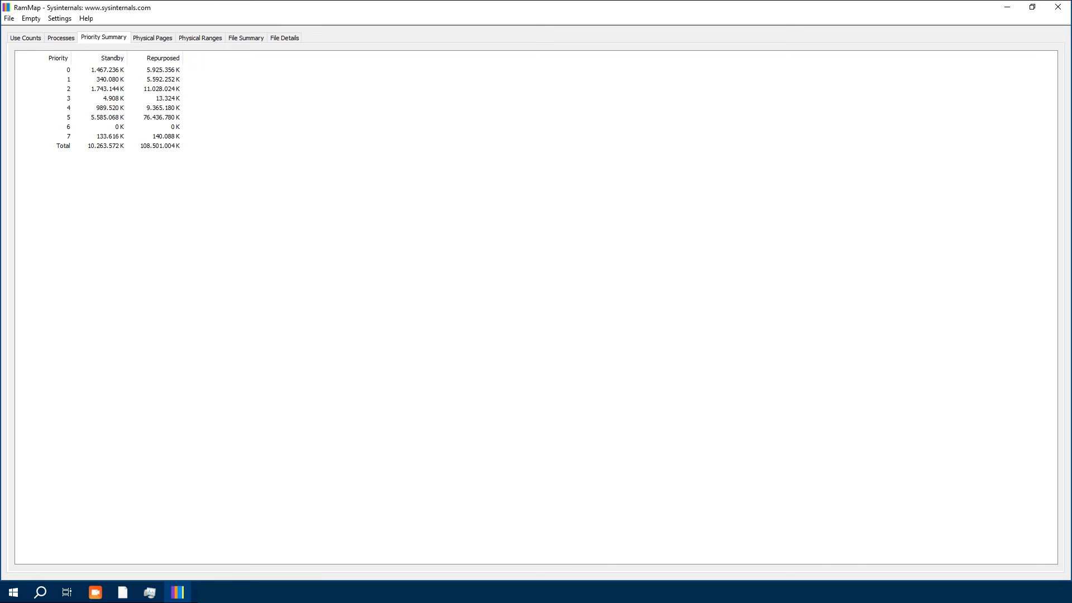
click(152, 37)
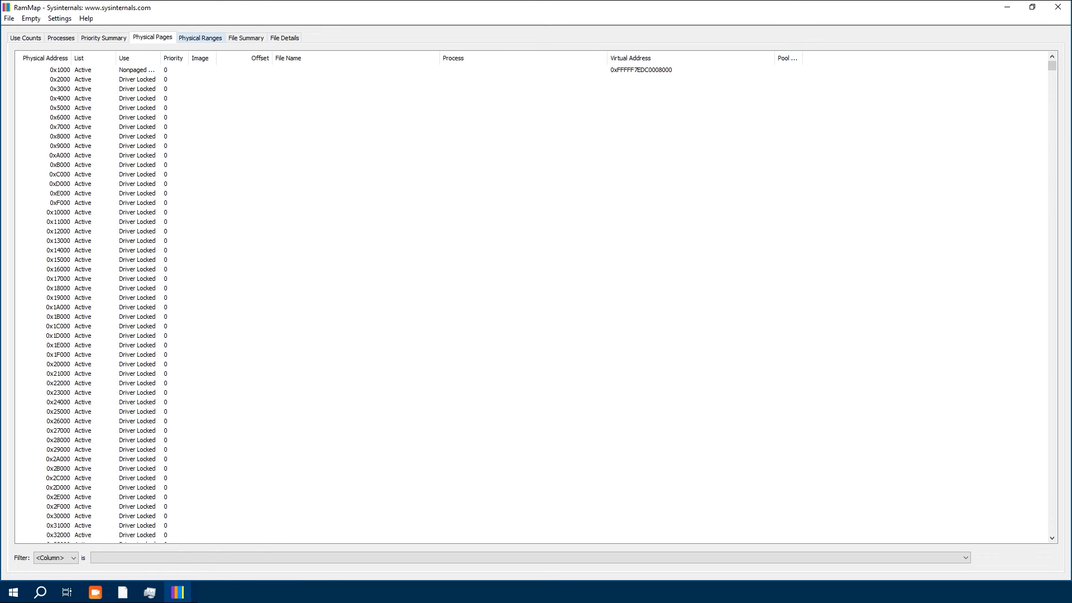
click(246, 37)
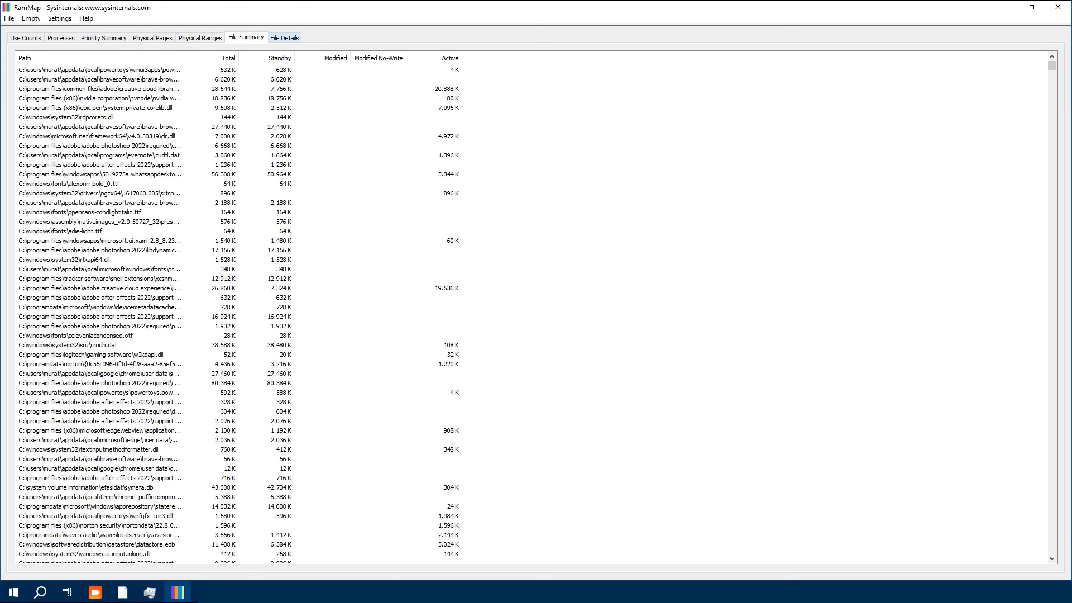
click(26, 37)
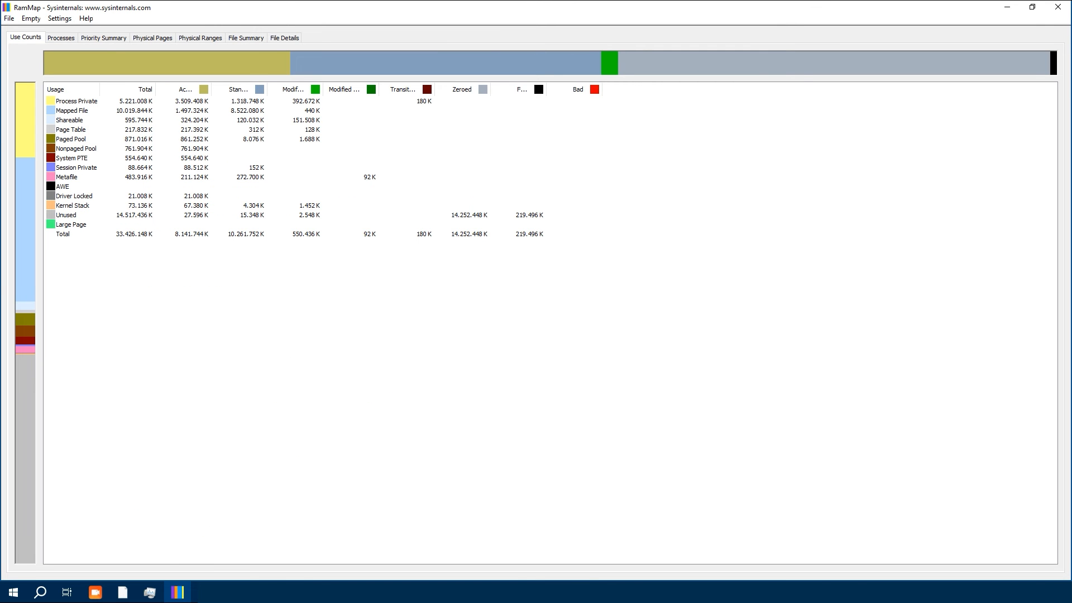
click(60, 37)
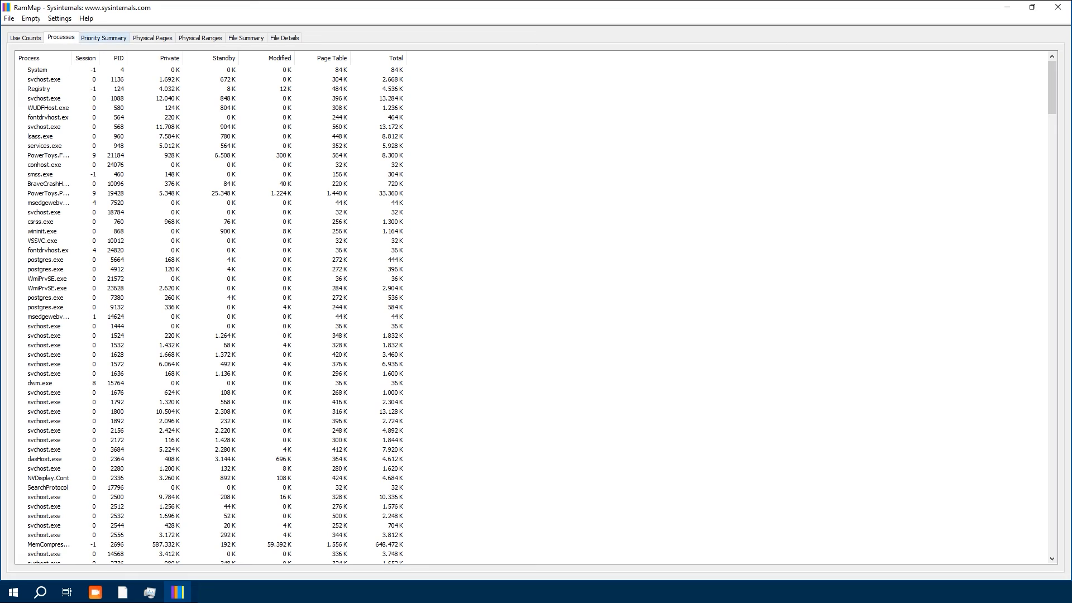
scroll(down, 3)
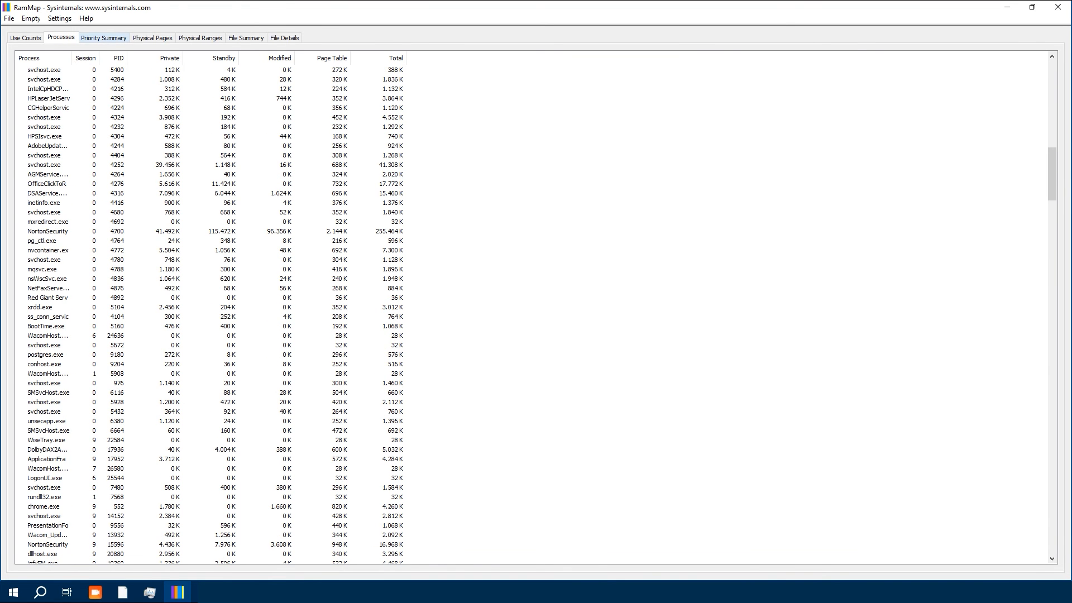
Revisit Priority Summary and Physical Pages, view Physical Ranges and File Details, and open Empty
click(103, 38)
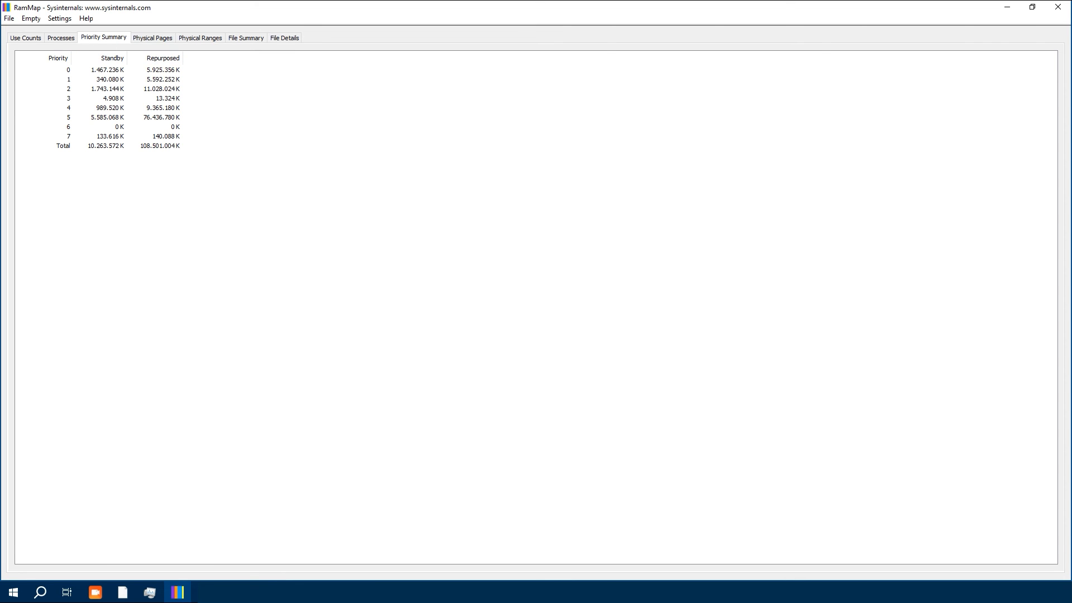
click(152, 37)
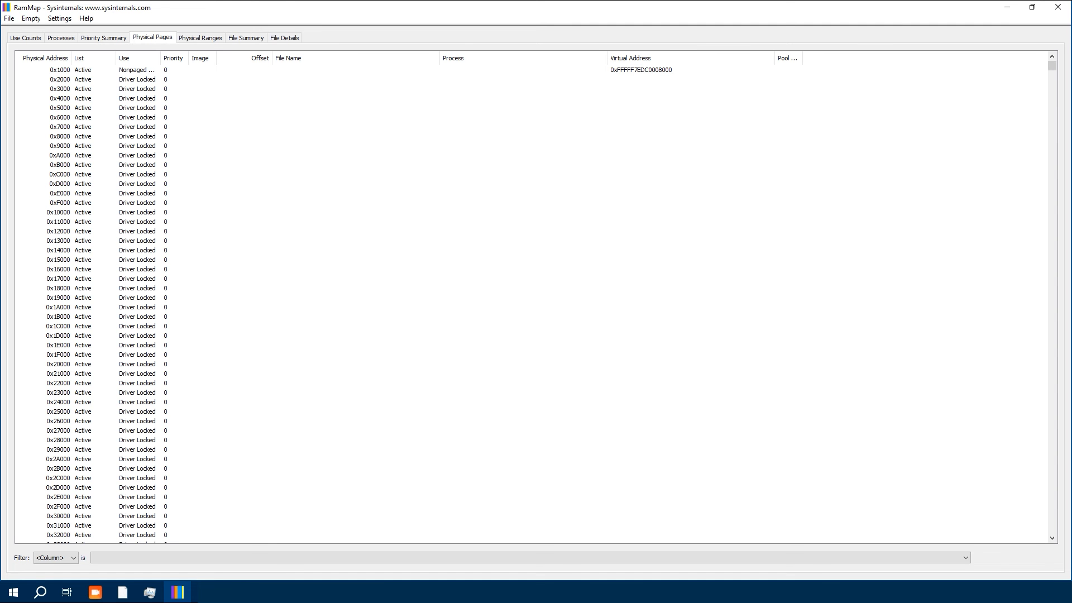
click(200, 38)
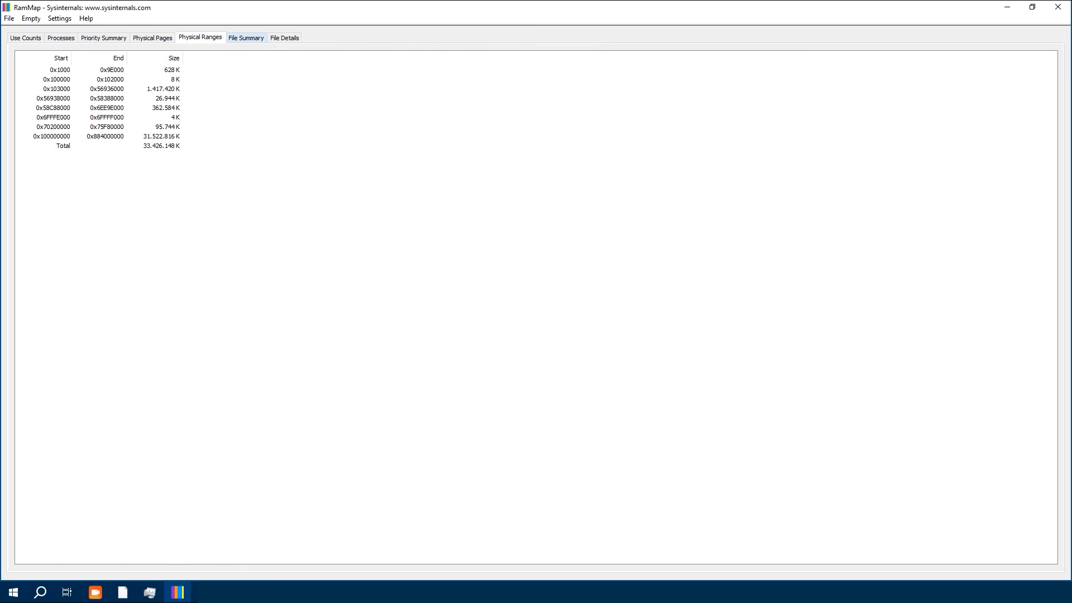
click(284, 37)
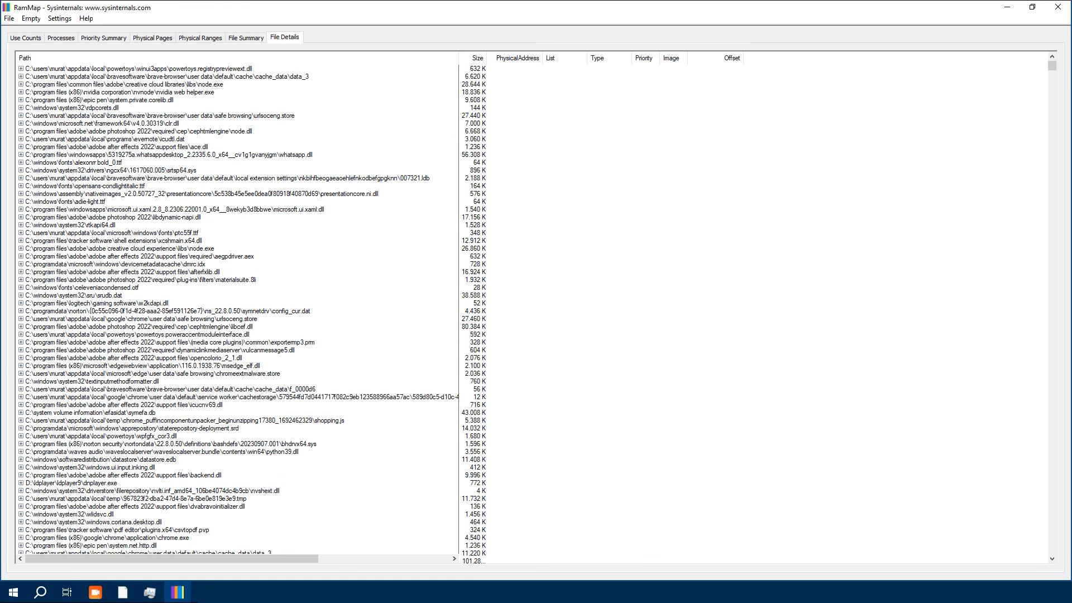
click(30, 19)
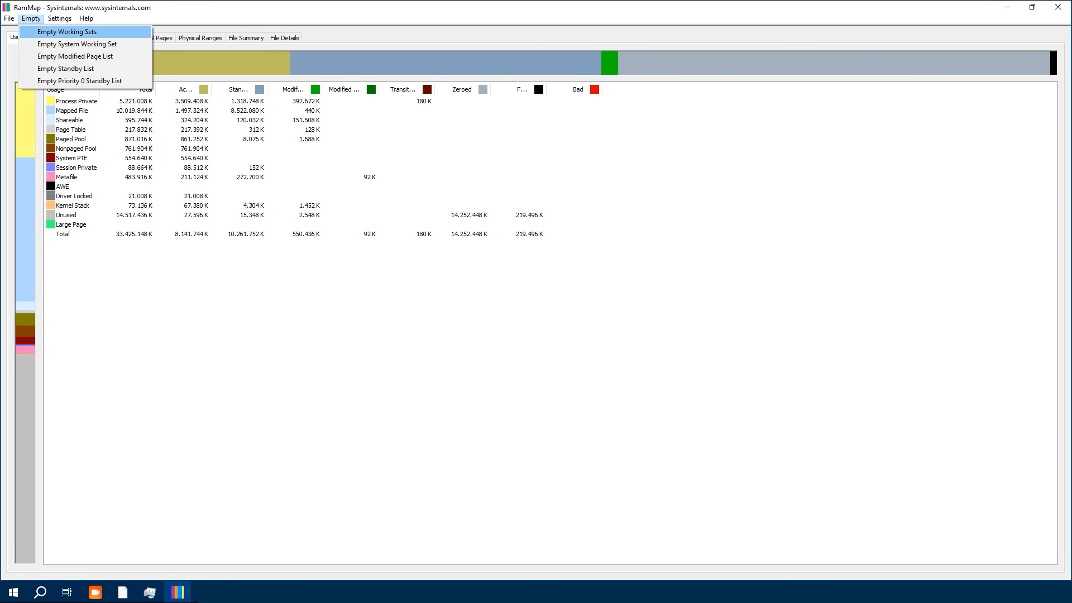
mouse_move(85, 68)
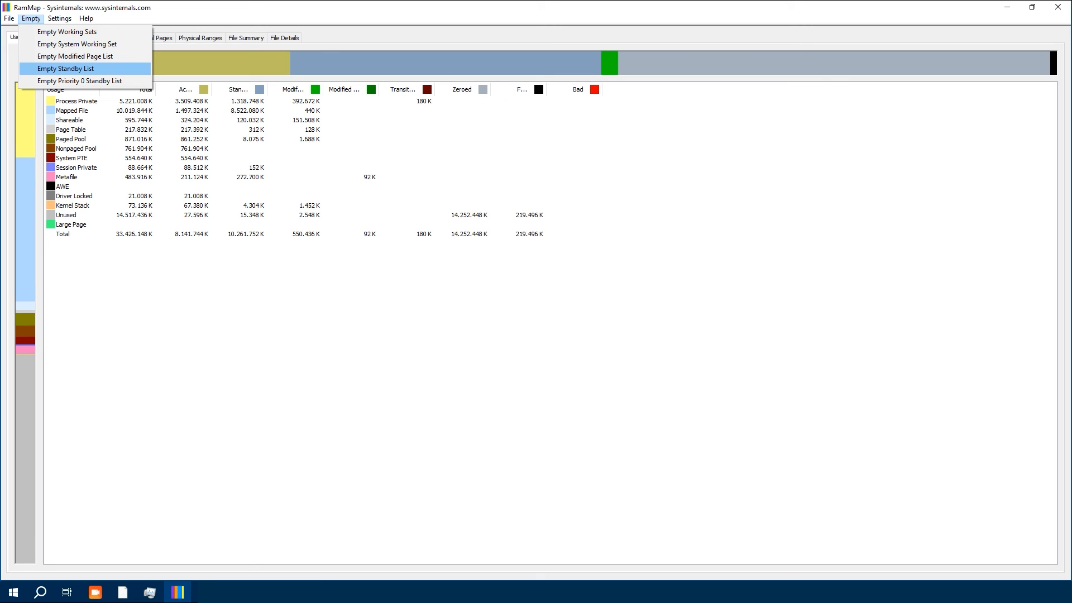
Empty the standby list again and confirm Task Manager reports only 429 MB cached
click(65, 68)
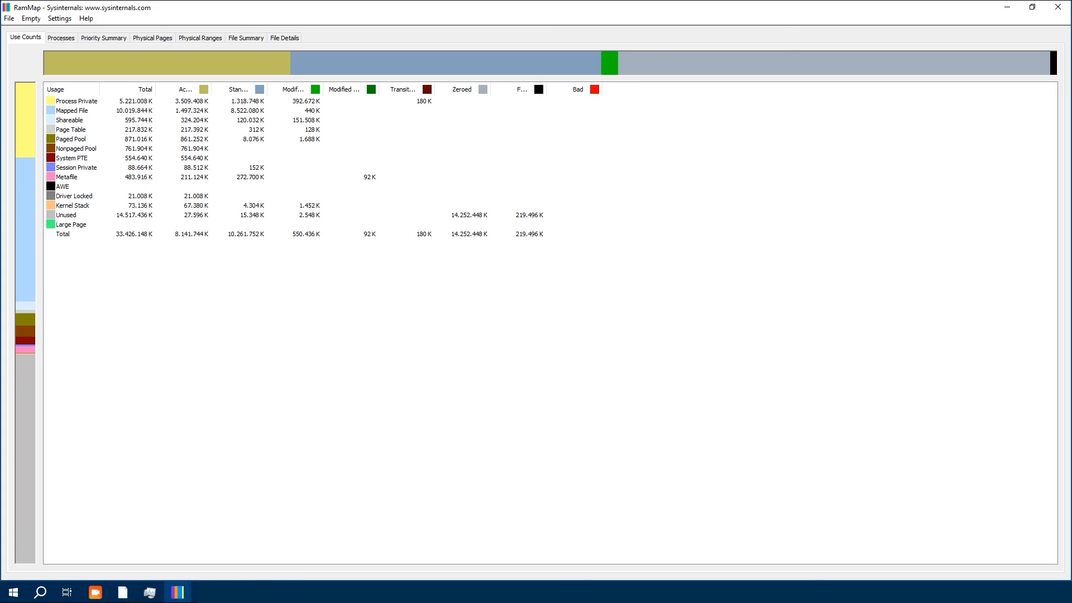
click(149, 592)
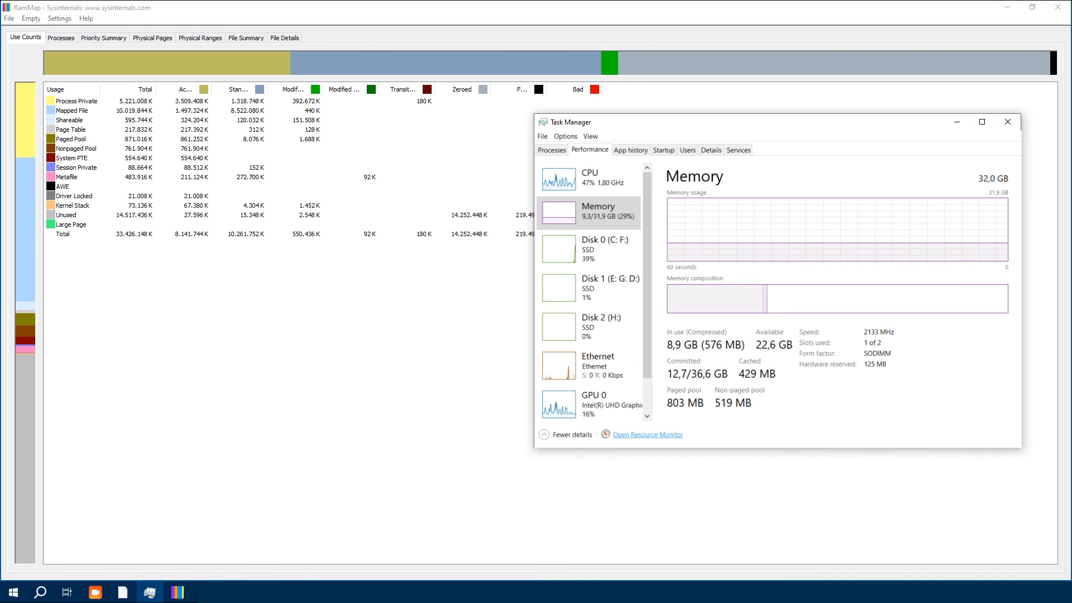